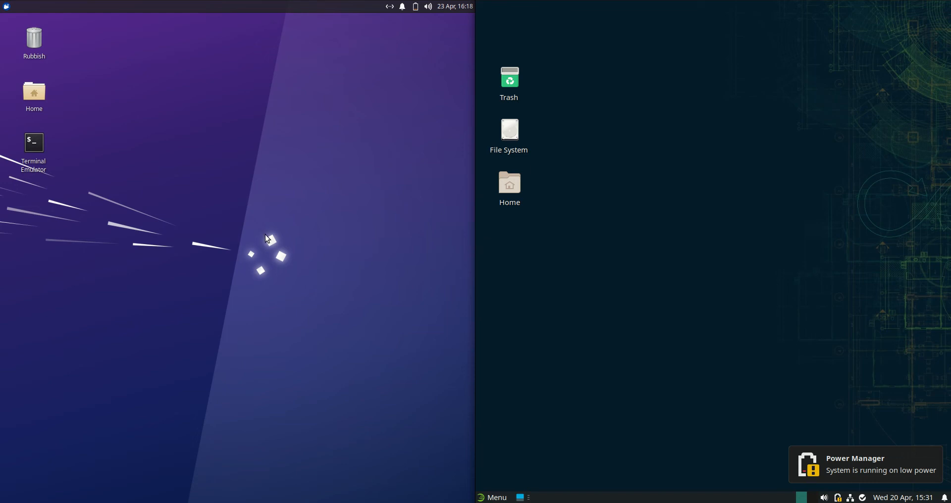
mouse_move(78, 55)
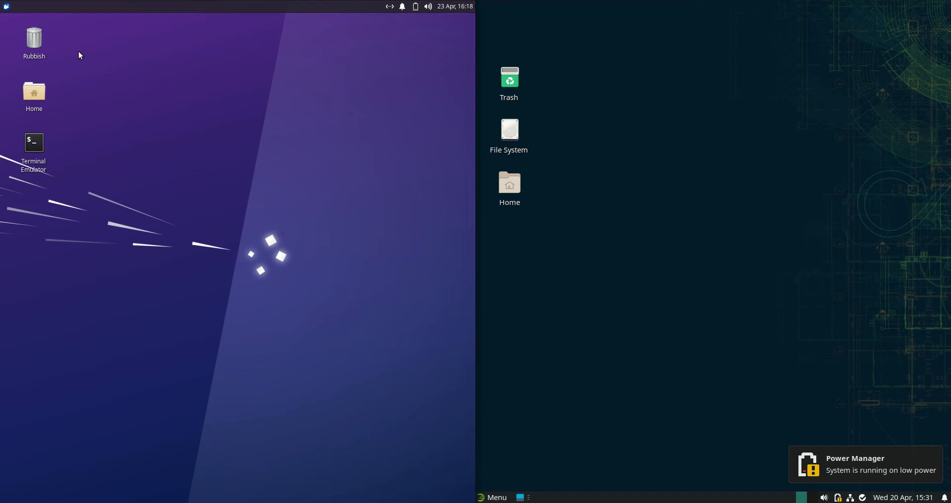
Launch a Terminal Emulator from the application list on each desktop
left_click(492, 498)
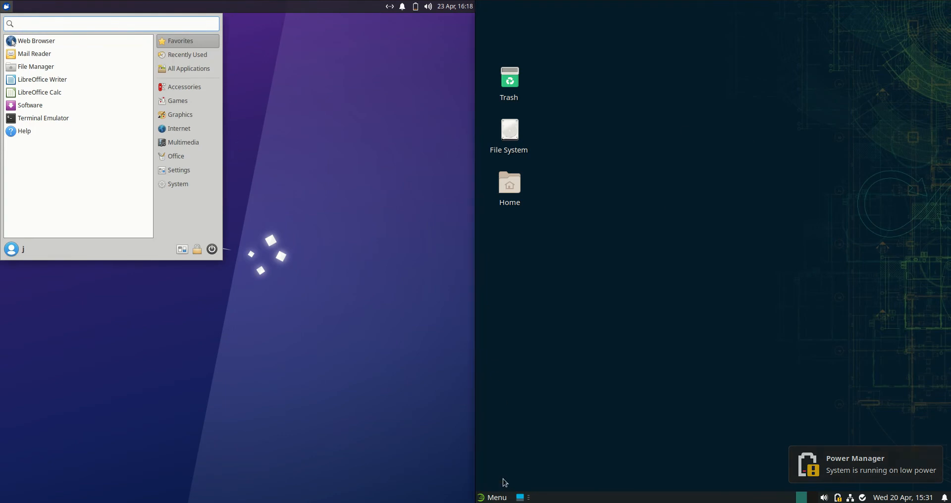
left_click(492, 498)
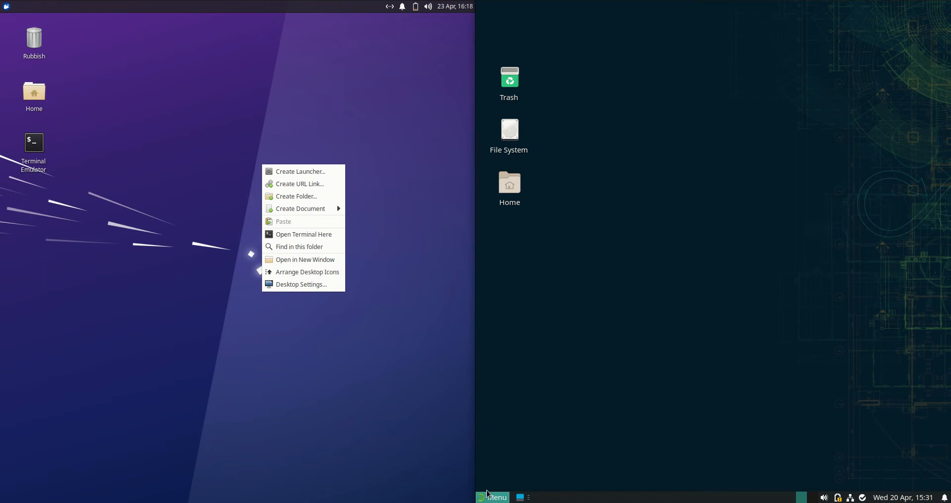
left_click(492, 498)
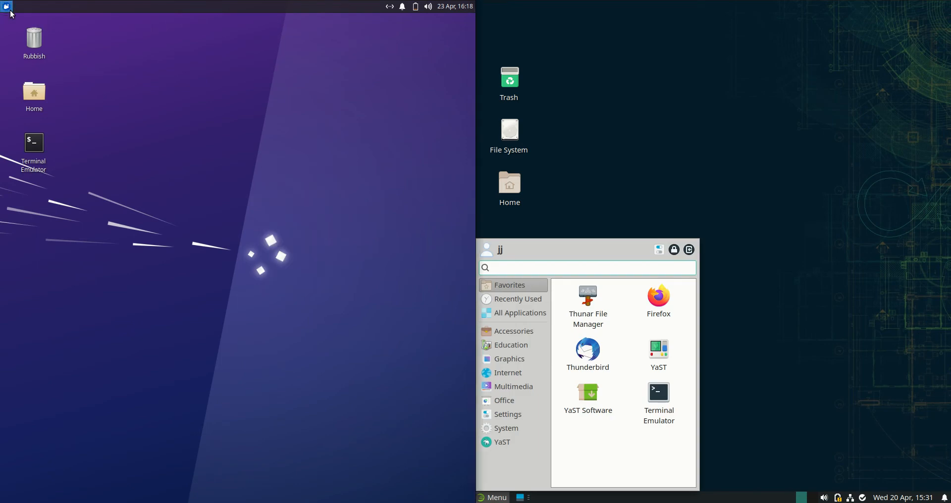
left_click(237, 128)
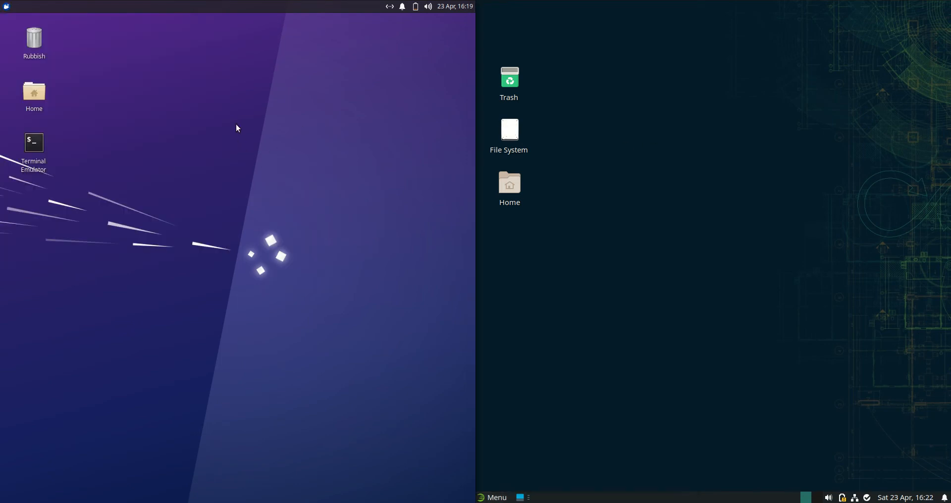
Run htop in both terminals and maximize the right desktop's terminal to fill its half
left_click(33, 142)
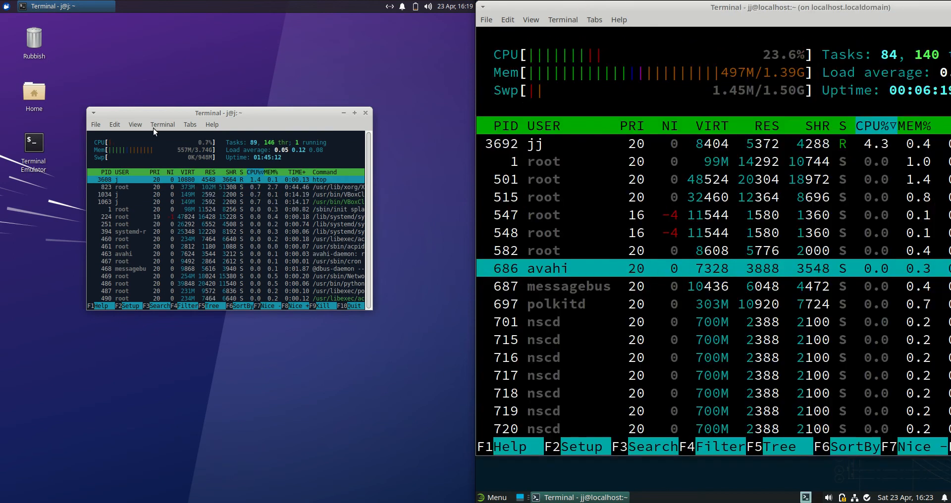
left_click(354, 113)
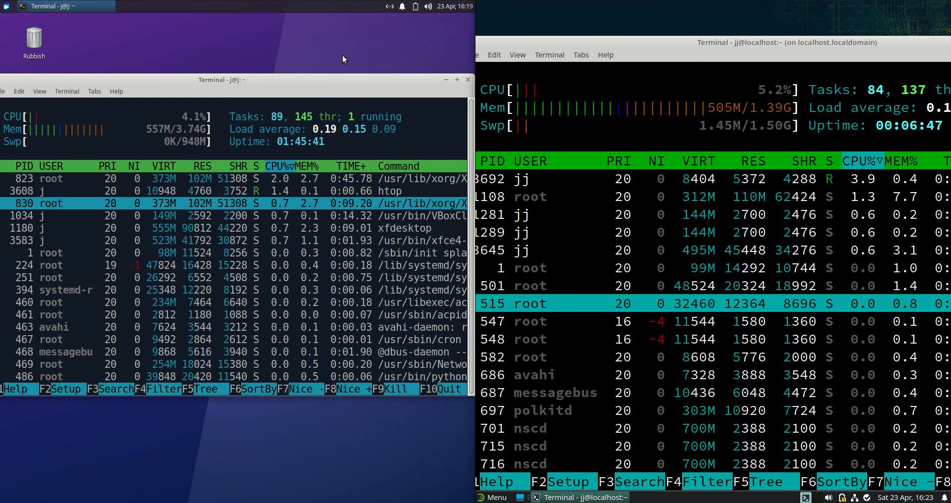
mouse_move(445, 54)
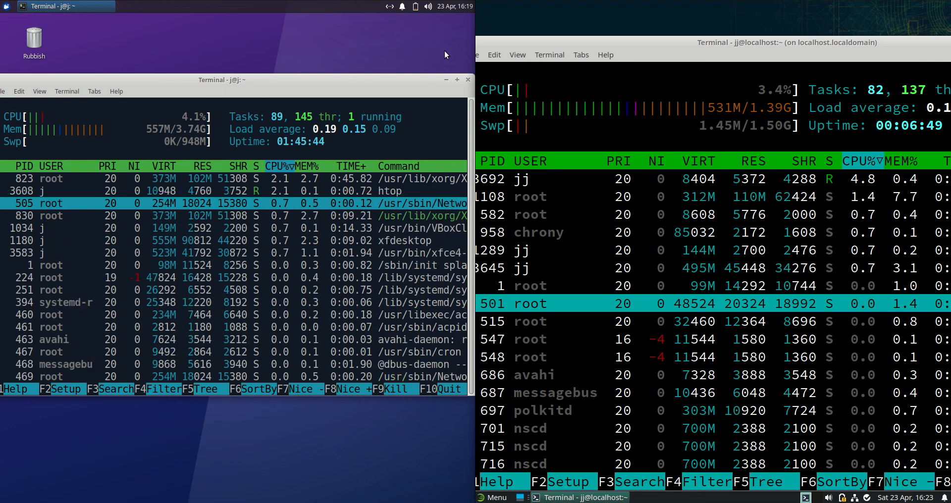